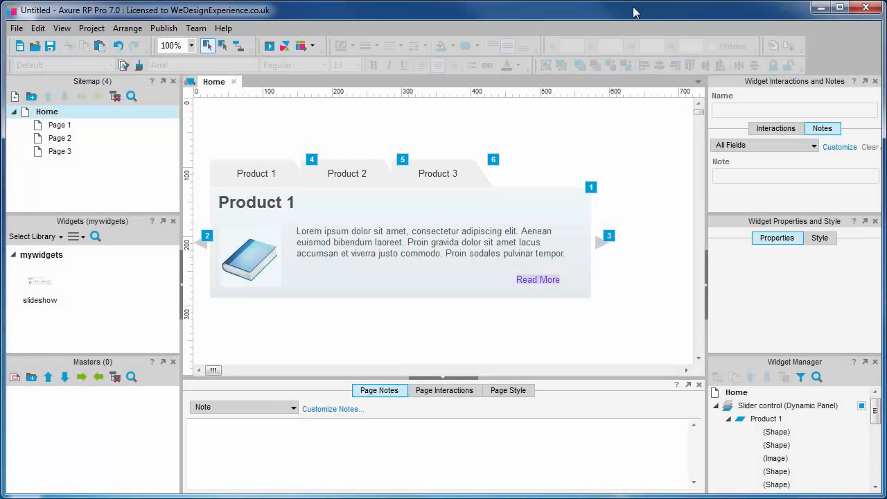
mouse_move(430, 244)
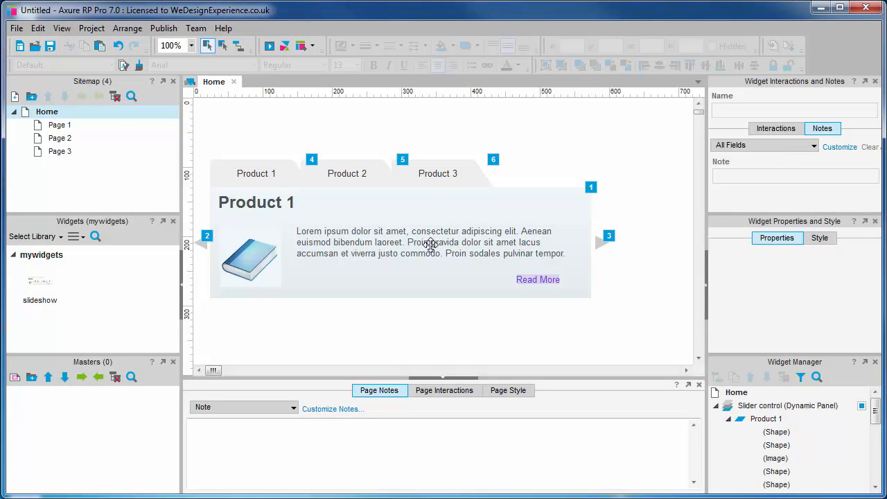
Bring up the Team menu's collaboration commands
click(195, 28)
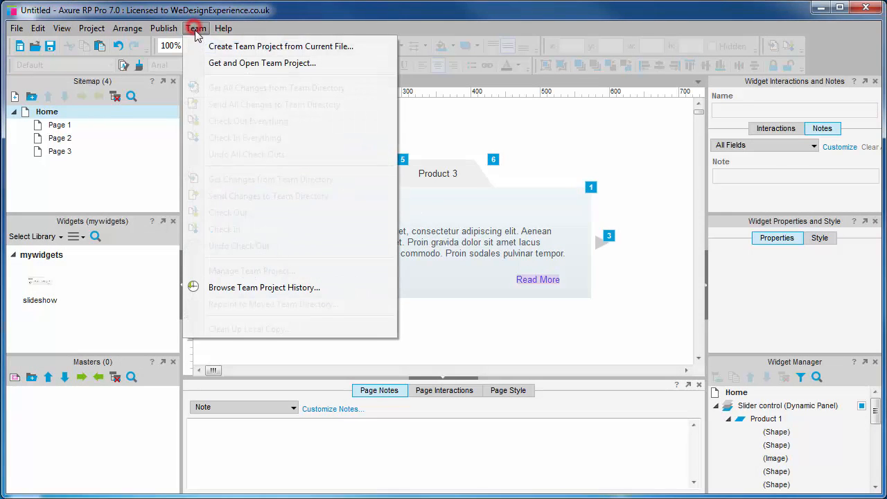
mouse_move(305, 53)
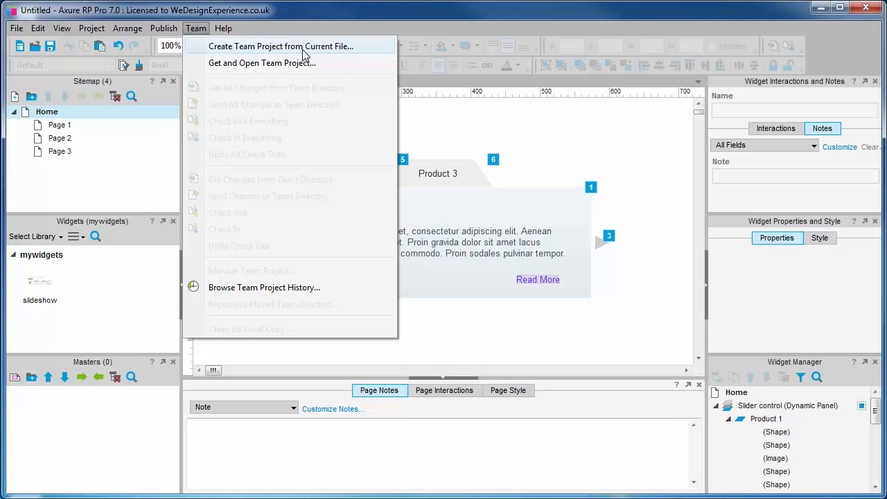
Create a team project from the current file named 'UX journeyman' and proceed to the team directory step
click(298, 46)
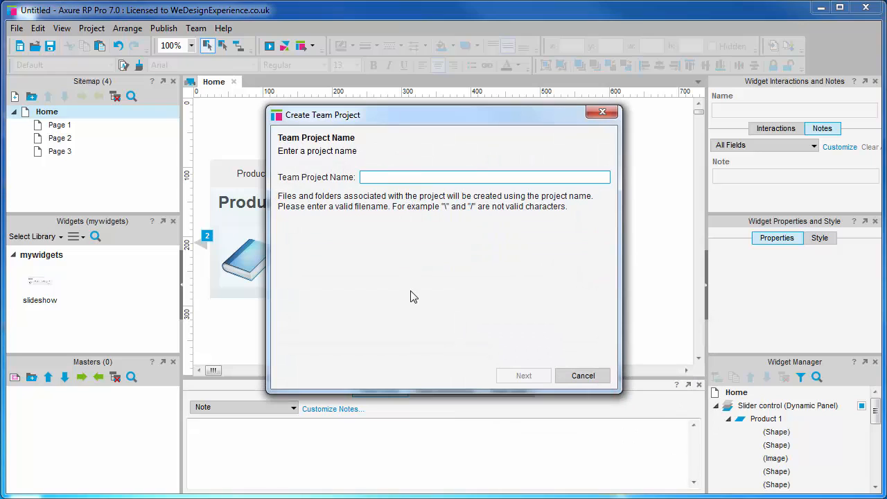
text(UX)
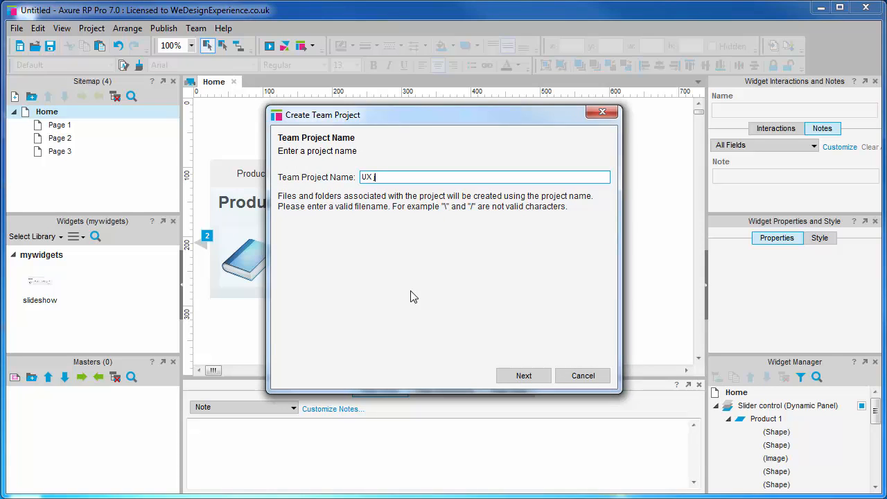
text(journeyman)
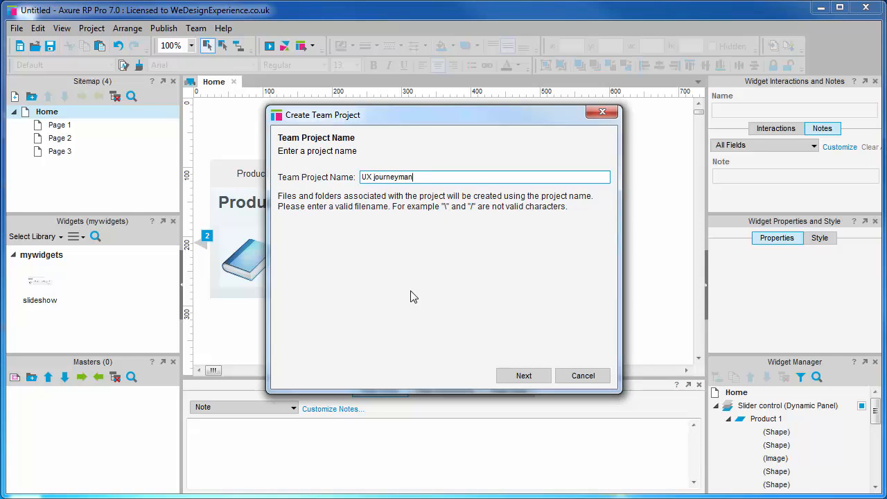
click(524, 376)
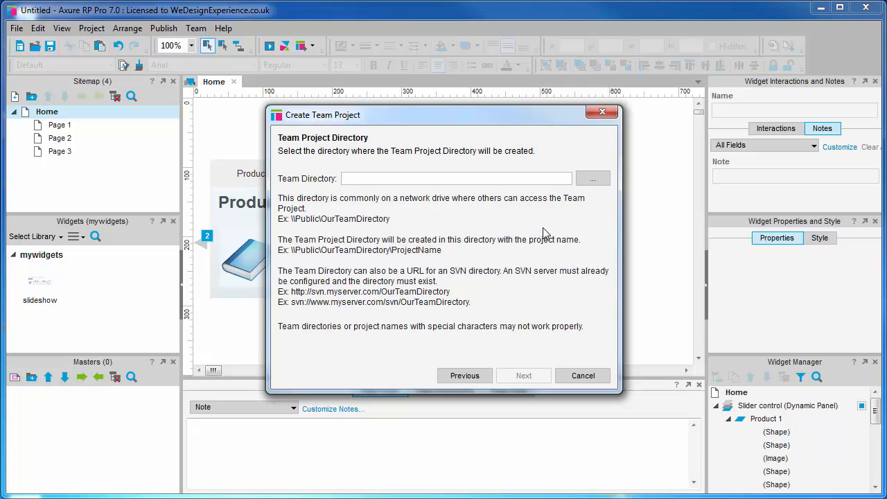
Choose Public Documents > Axure projects as the team directory and proceed to the local directory step
click(593, 177)
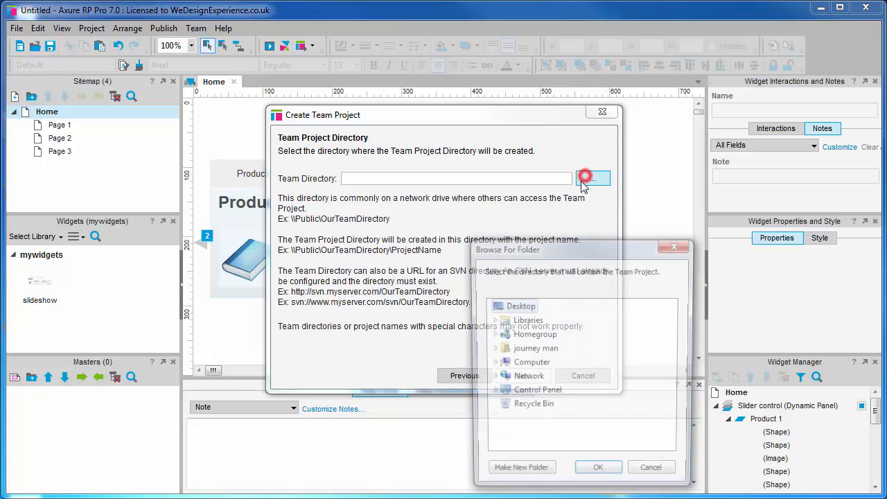
click(492, 363)
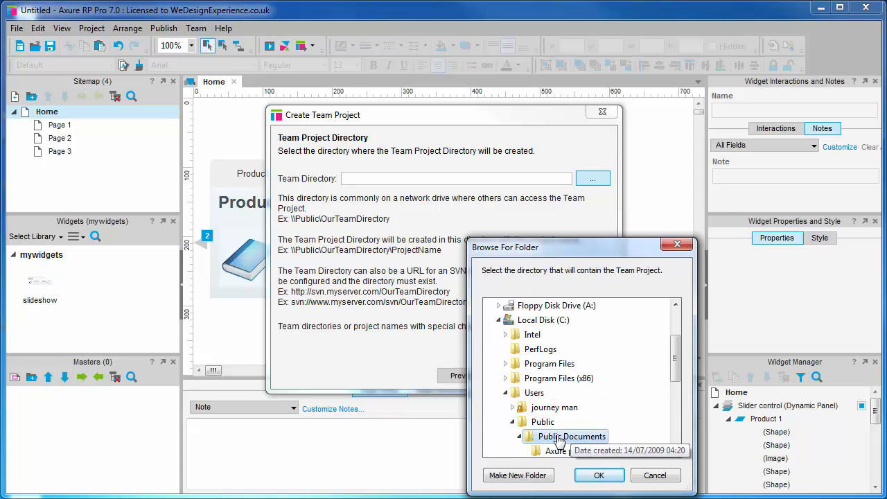
click(599, 474)
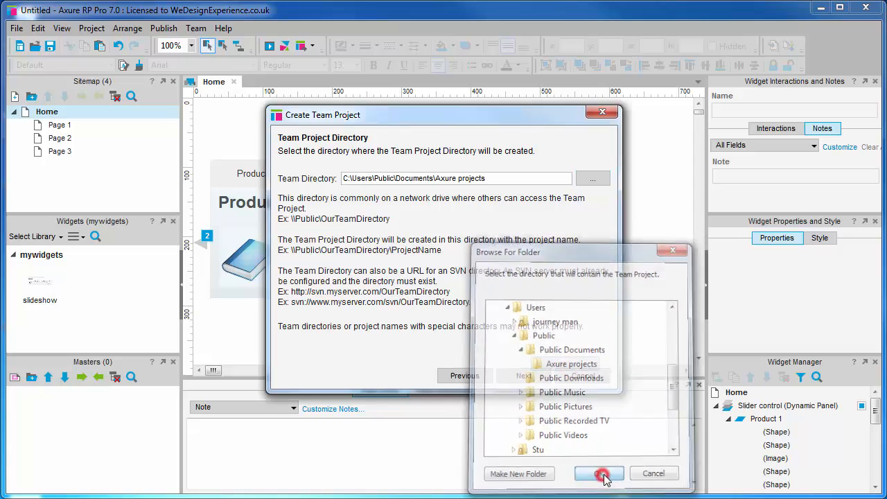
click(599, 474)
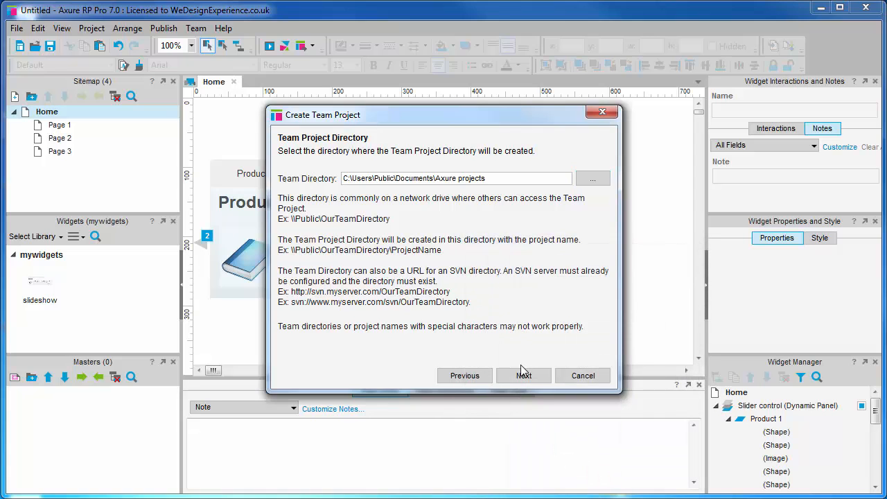
click(524, 376)
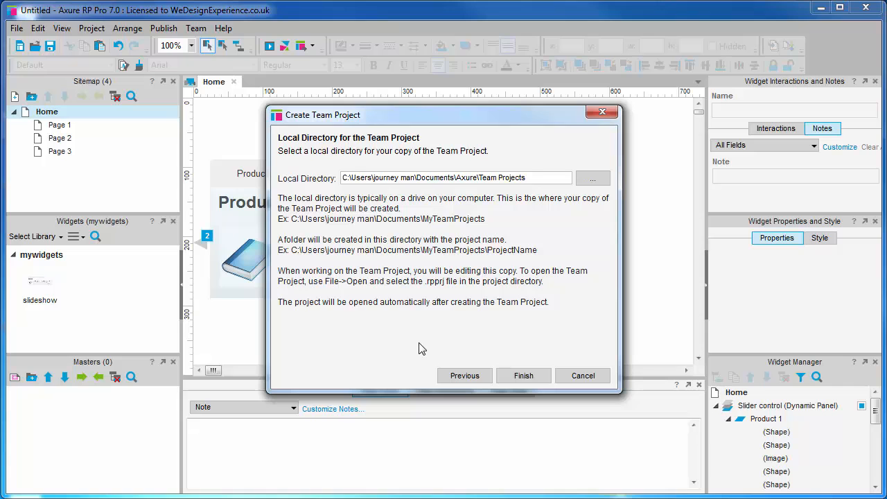
mouse_move(524, 376)
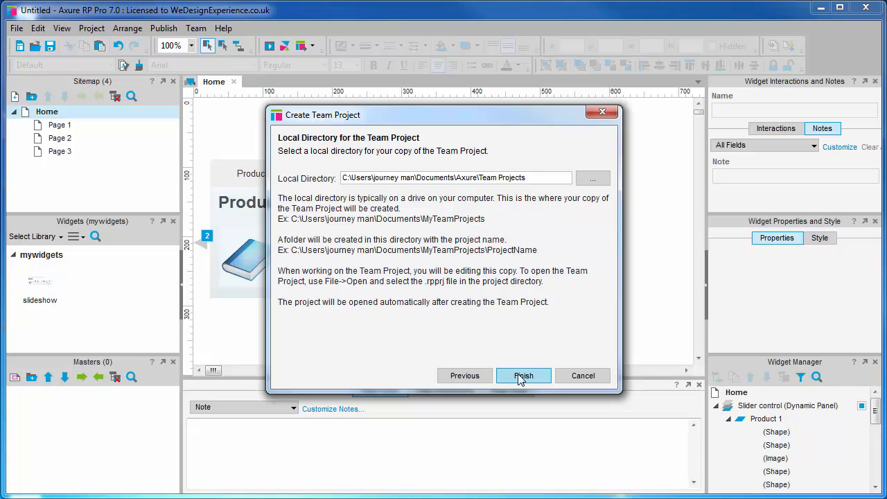
Finish creating the UX journeyman team project, creating the missing Team Projects local folder
click(524, 376)
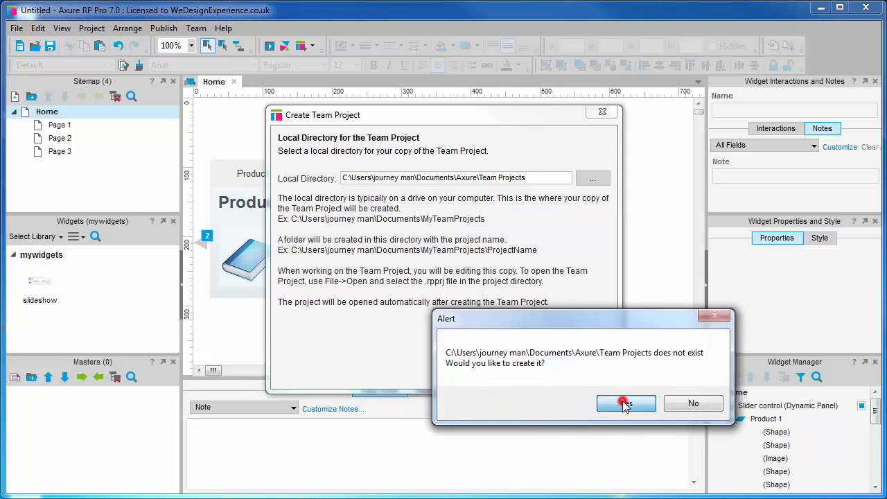
click(627, 403)
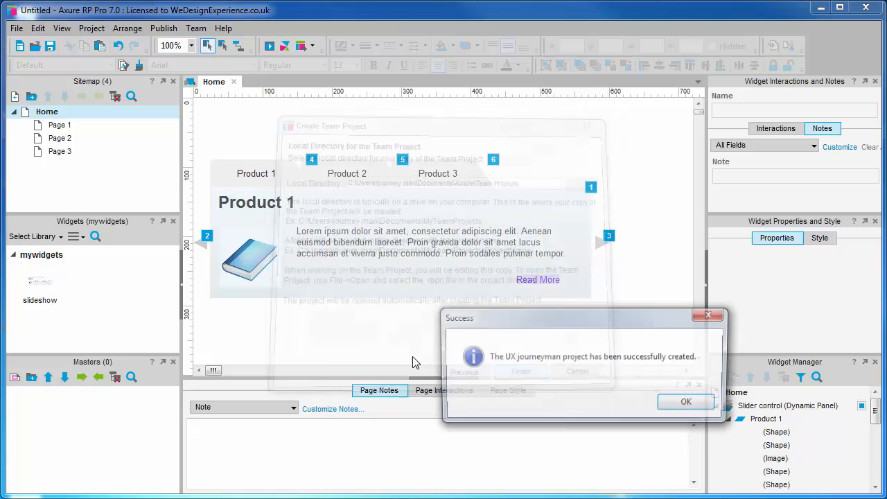
click(685, 402)
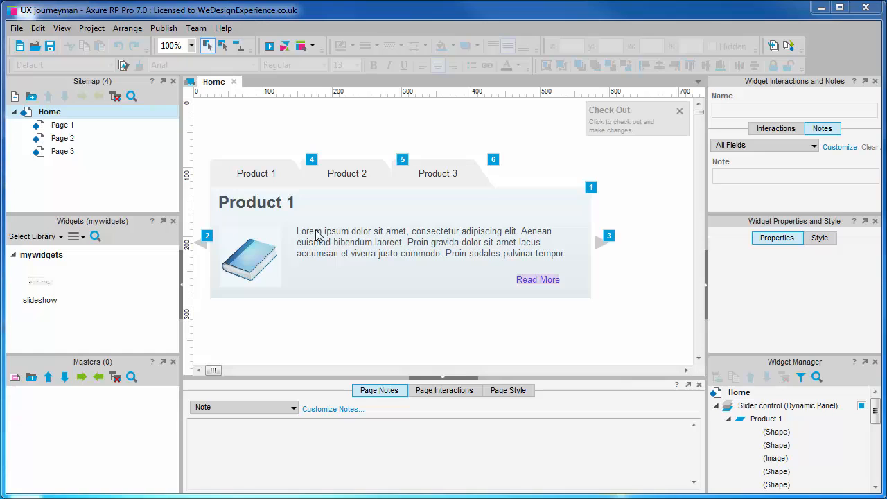
click(679, 110)
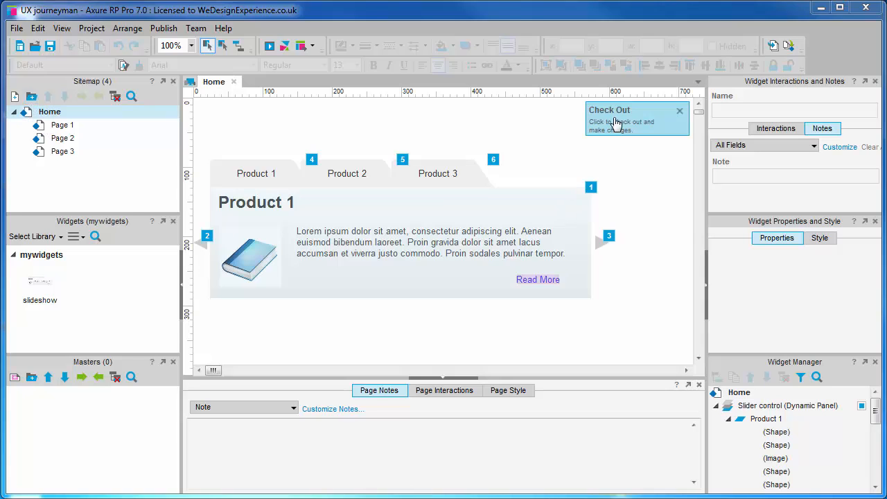
mouse_move(623, 119)
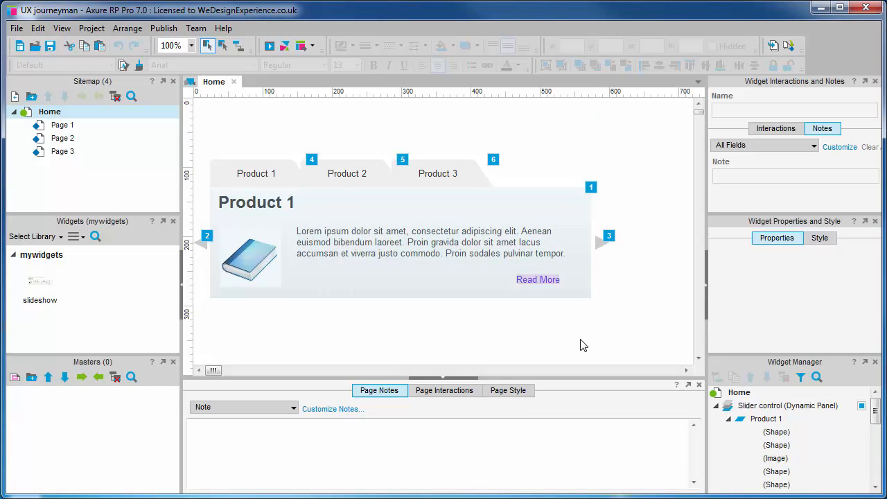
mouse_move(218, 180)
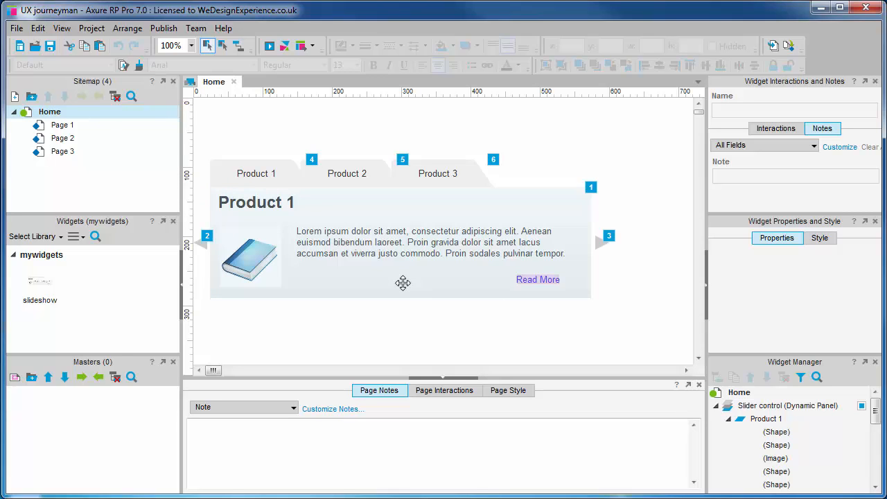
mouse_move(424, 282)
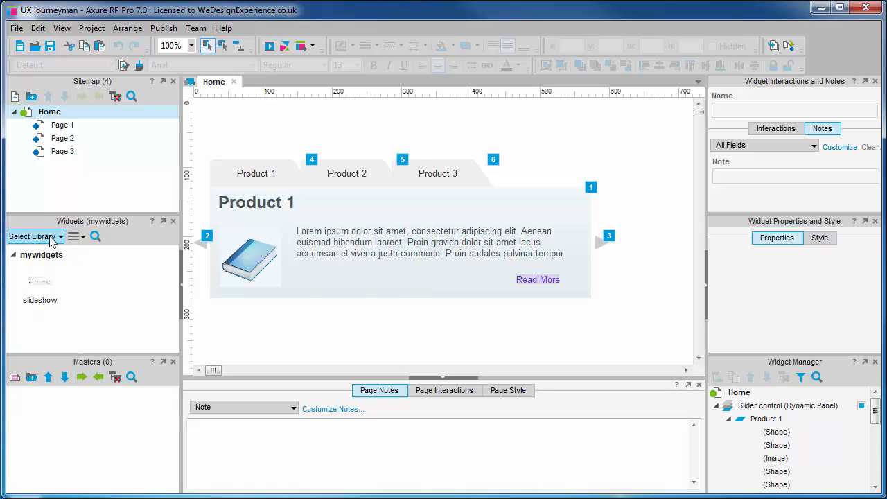
Place a Heading 1 from the Default widget library above the product tabs on Home
click(35, 235)
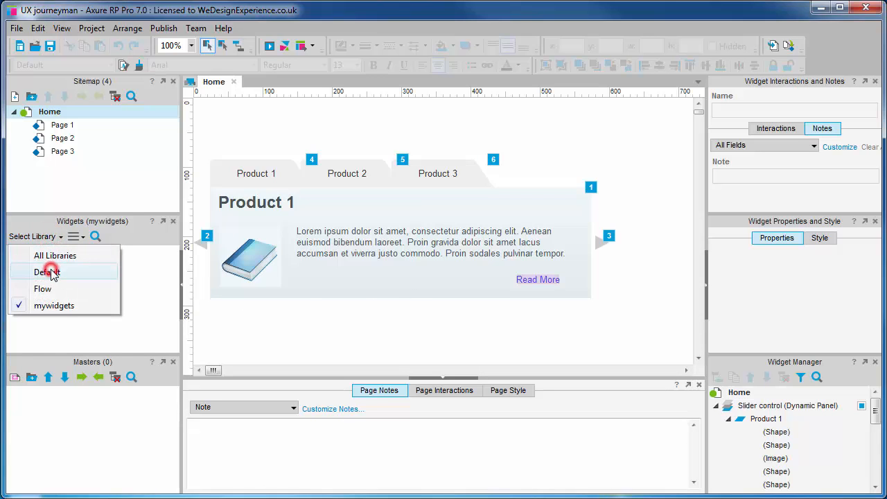
click(44, 272)
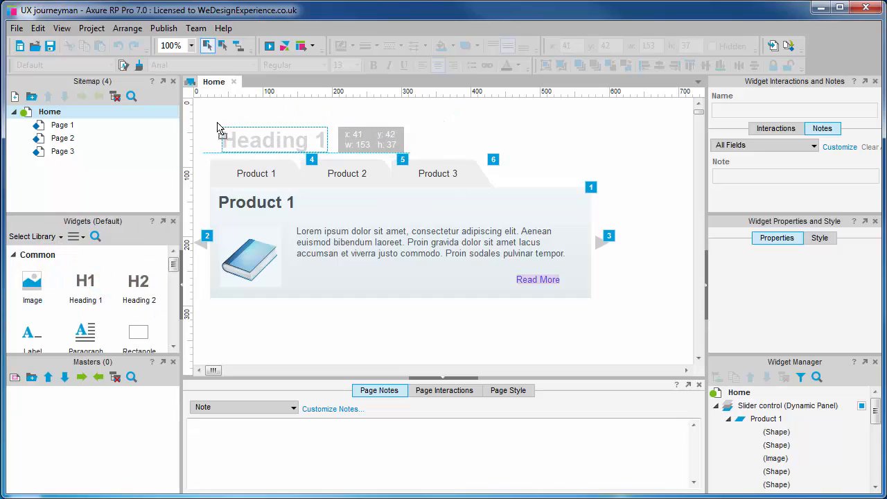
click(263, 136)
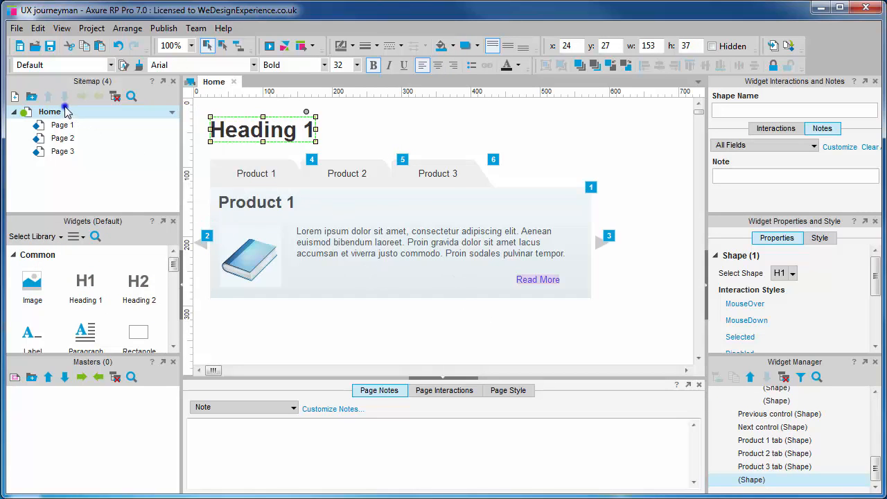
right_click(50, 111)
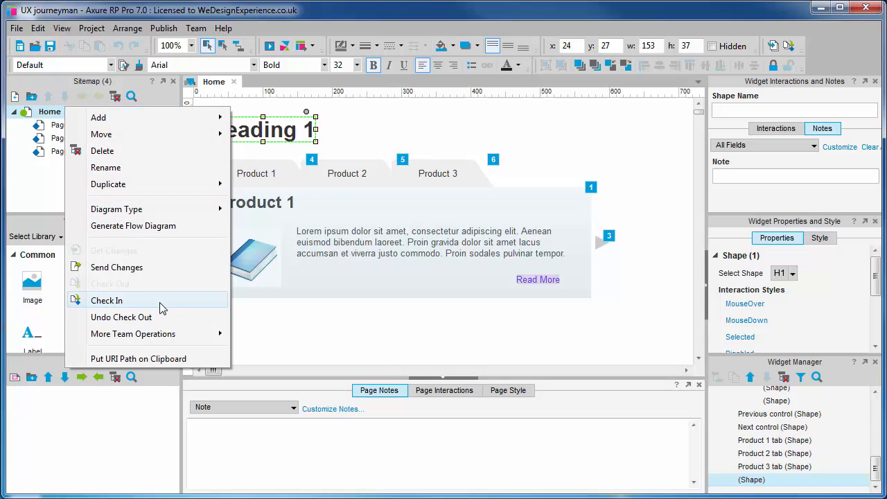
Check in the Home page with the note 'Heading added to page'
click(107, 299)
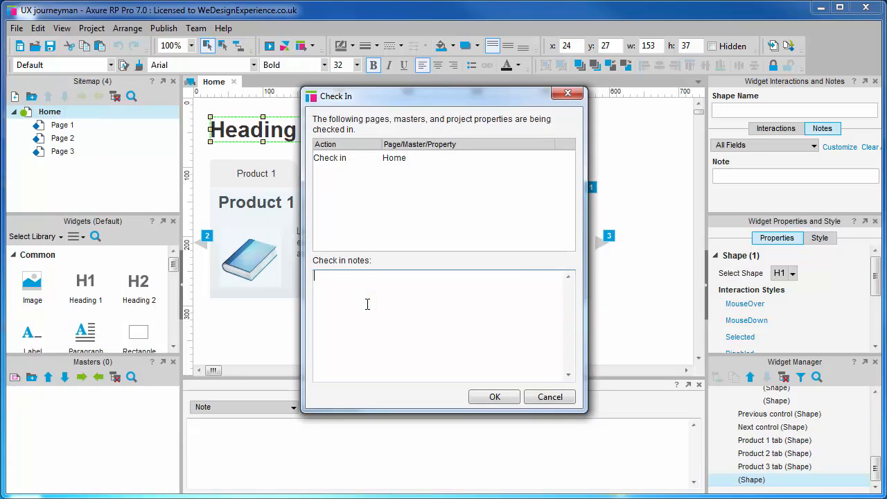
text(Heading added to page)
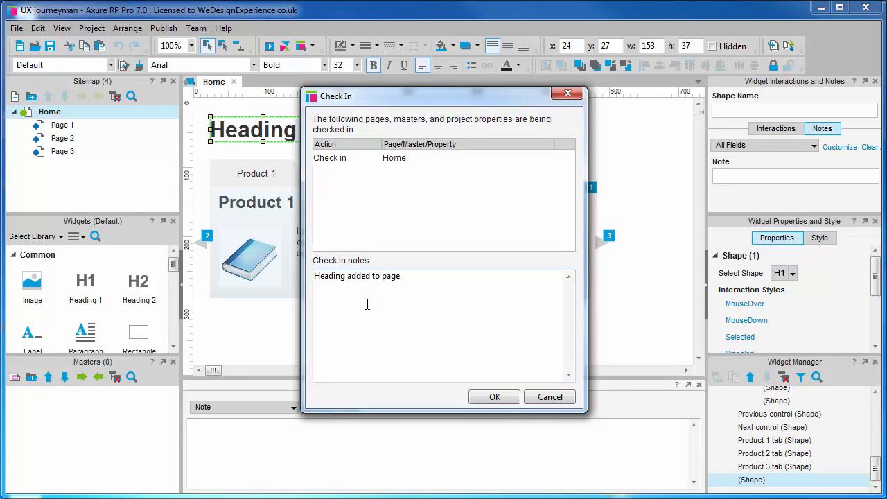
mouse_move(486, 396)
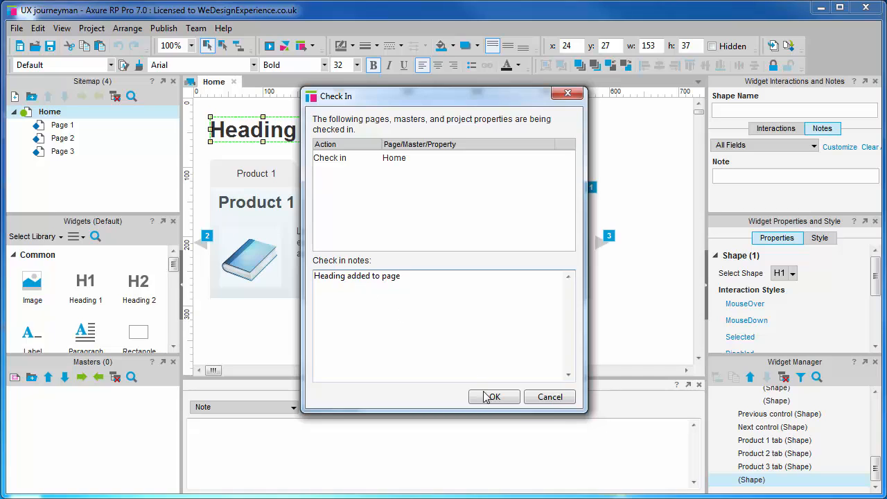
click(494, 396)
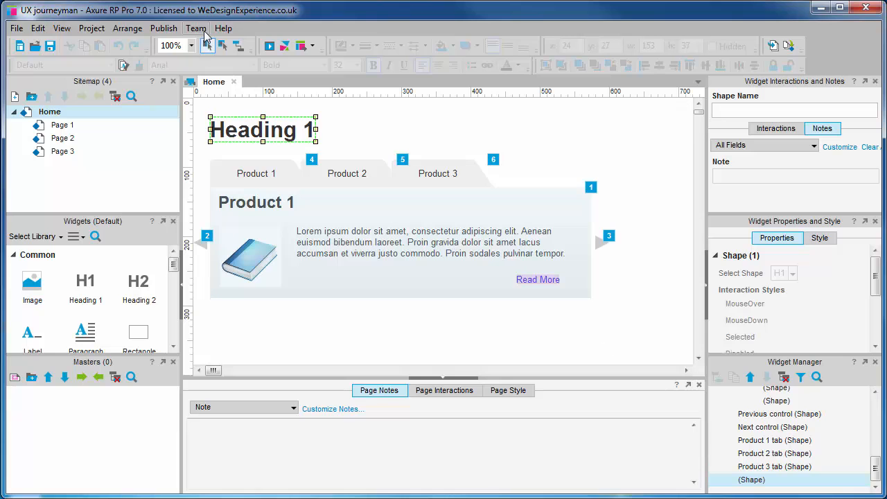
click(196, 28)
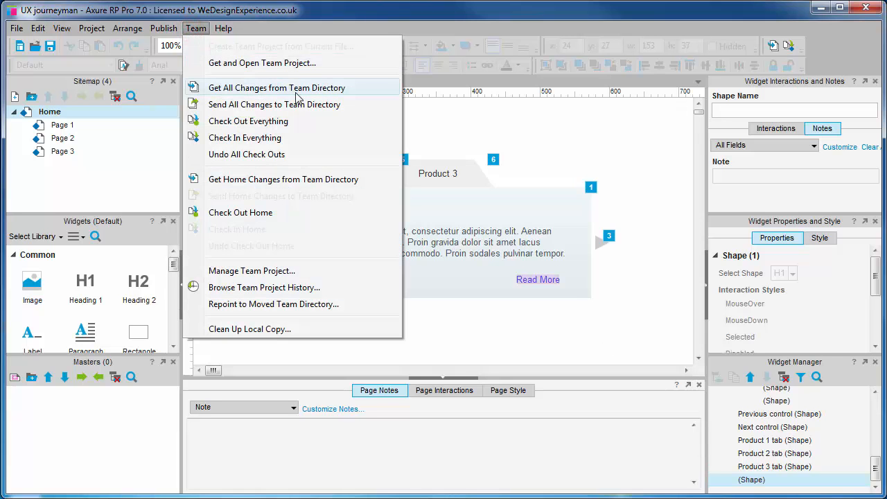
click(278, 87)
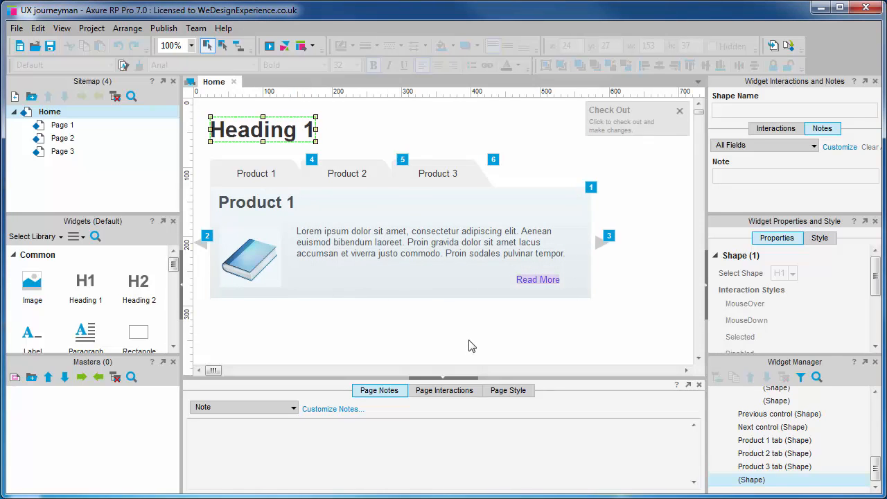
mouse_move(327, 290)
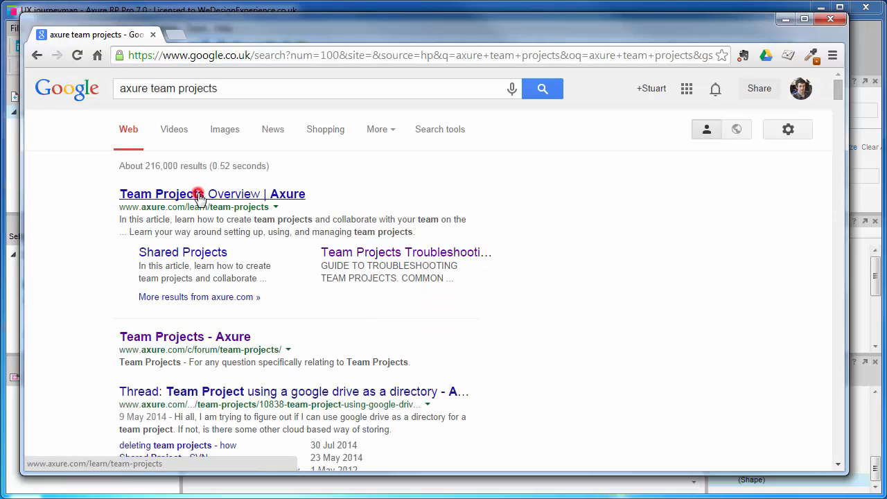
Open the 'Team Projects Overview | Axure' result and scroll through the article
click(200, 194)
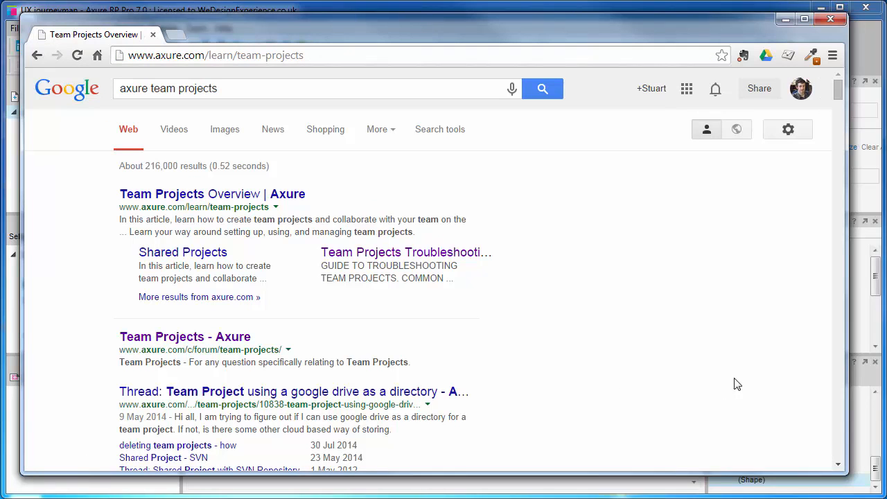
click(189, 194)
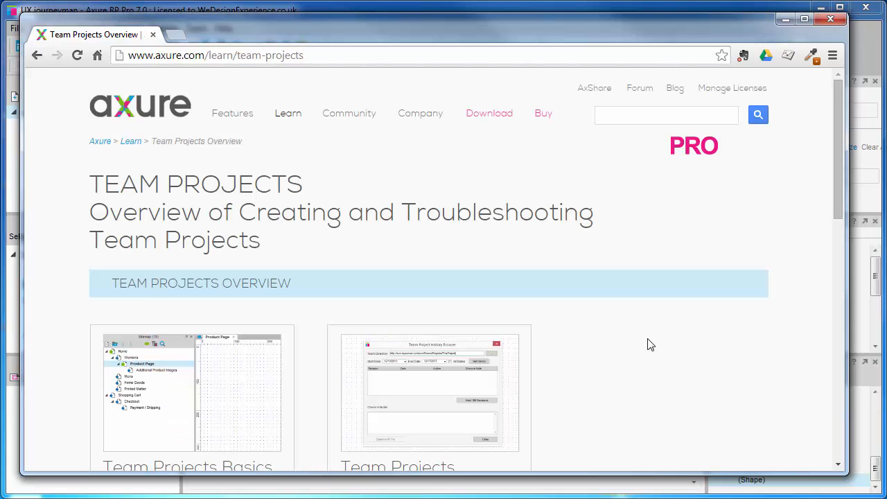
scroll(down, 3)
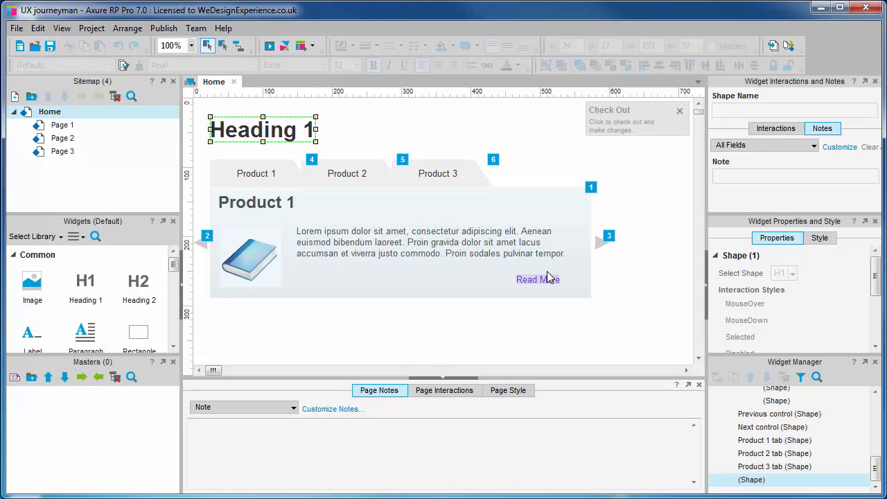
click(679, 111)
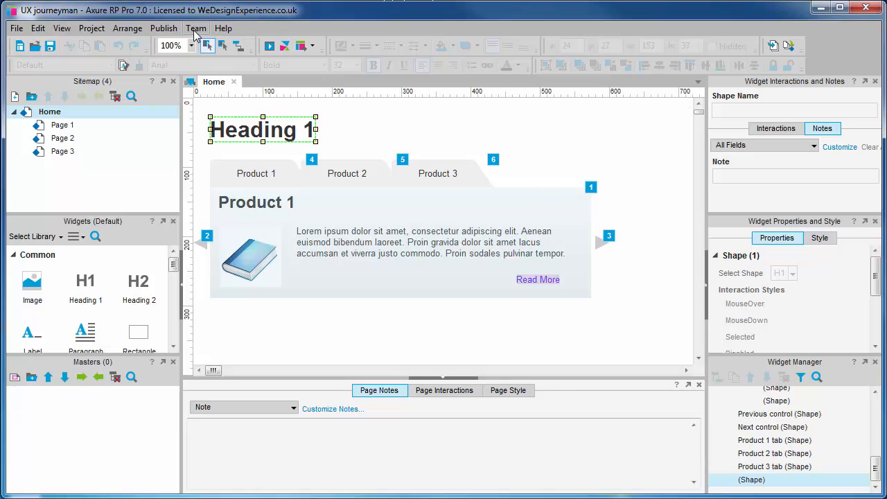
click(197, 27)
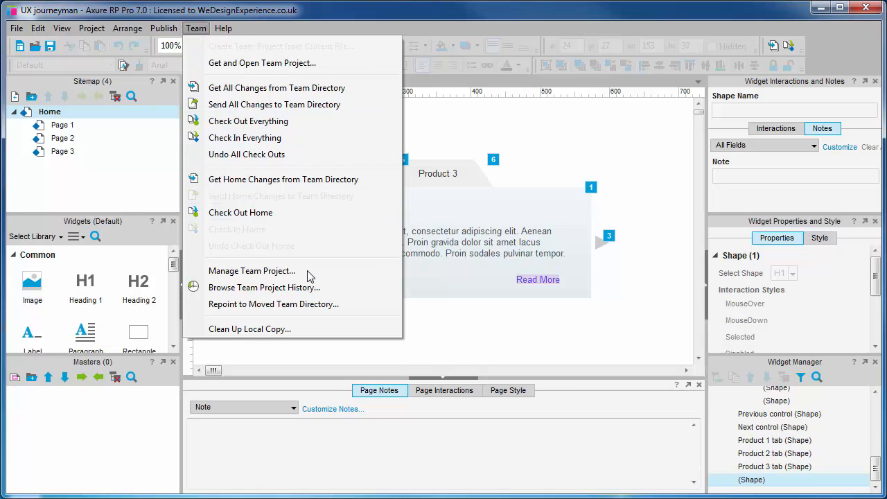
click(263, 287)
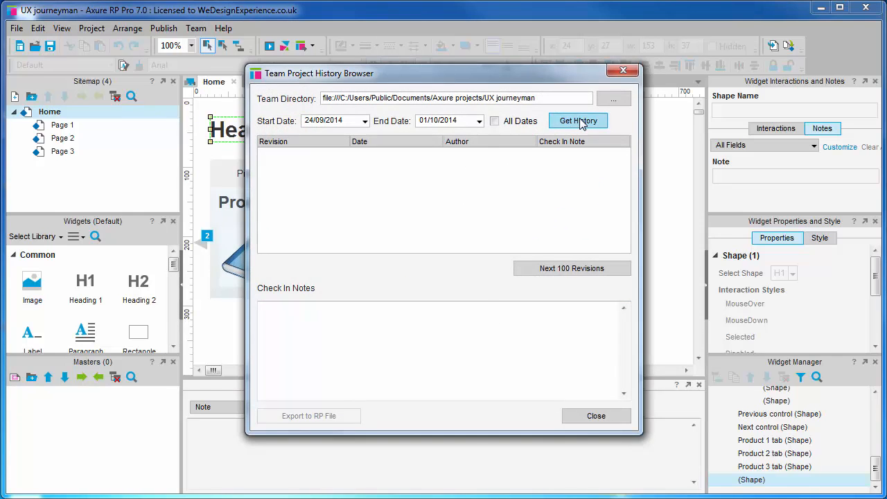
click(578, 120)
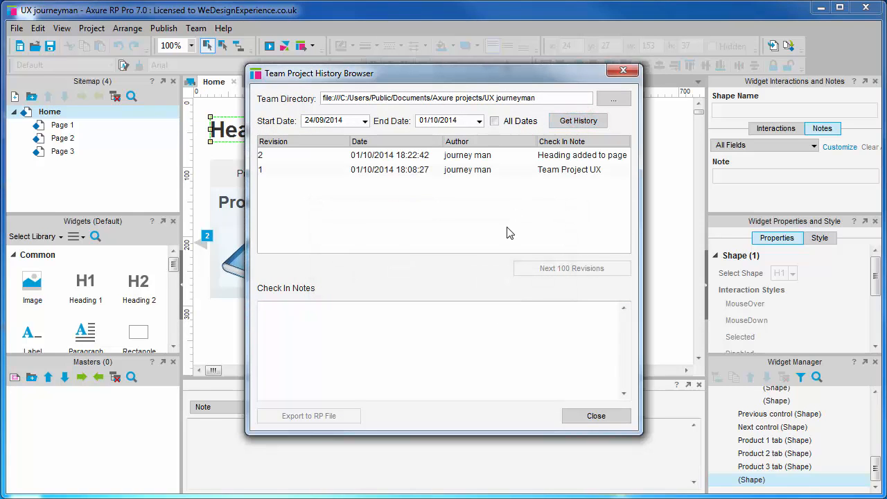
click(595, 414)
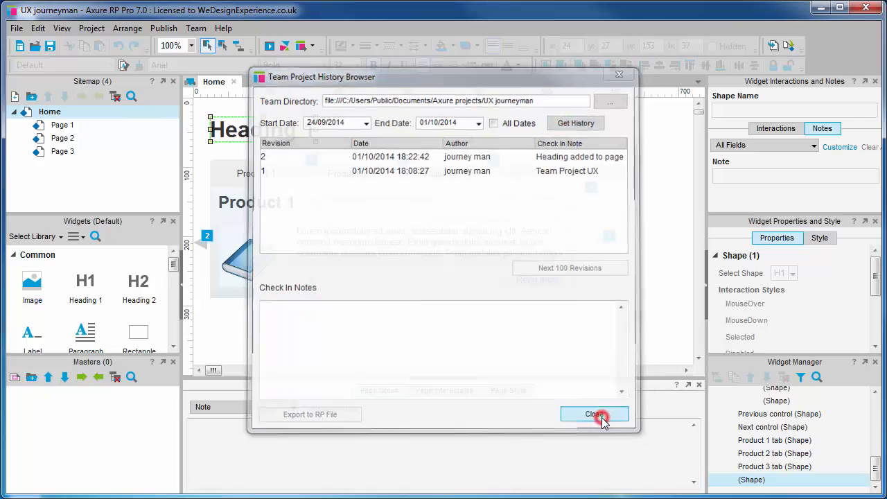
click(593, 414)
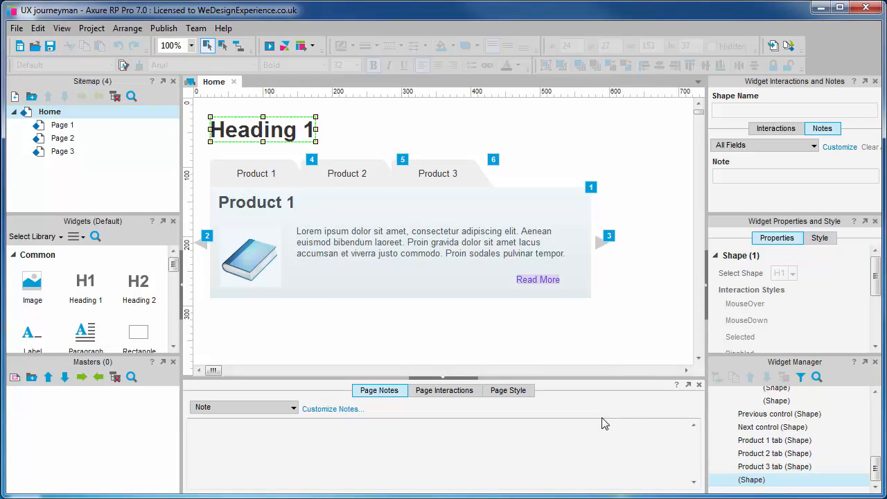